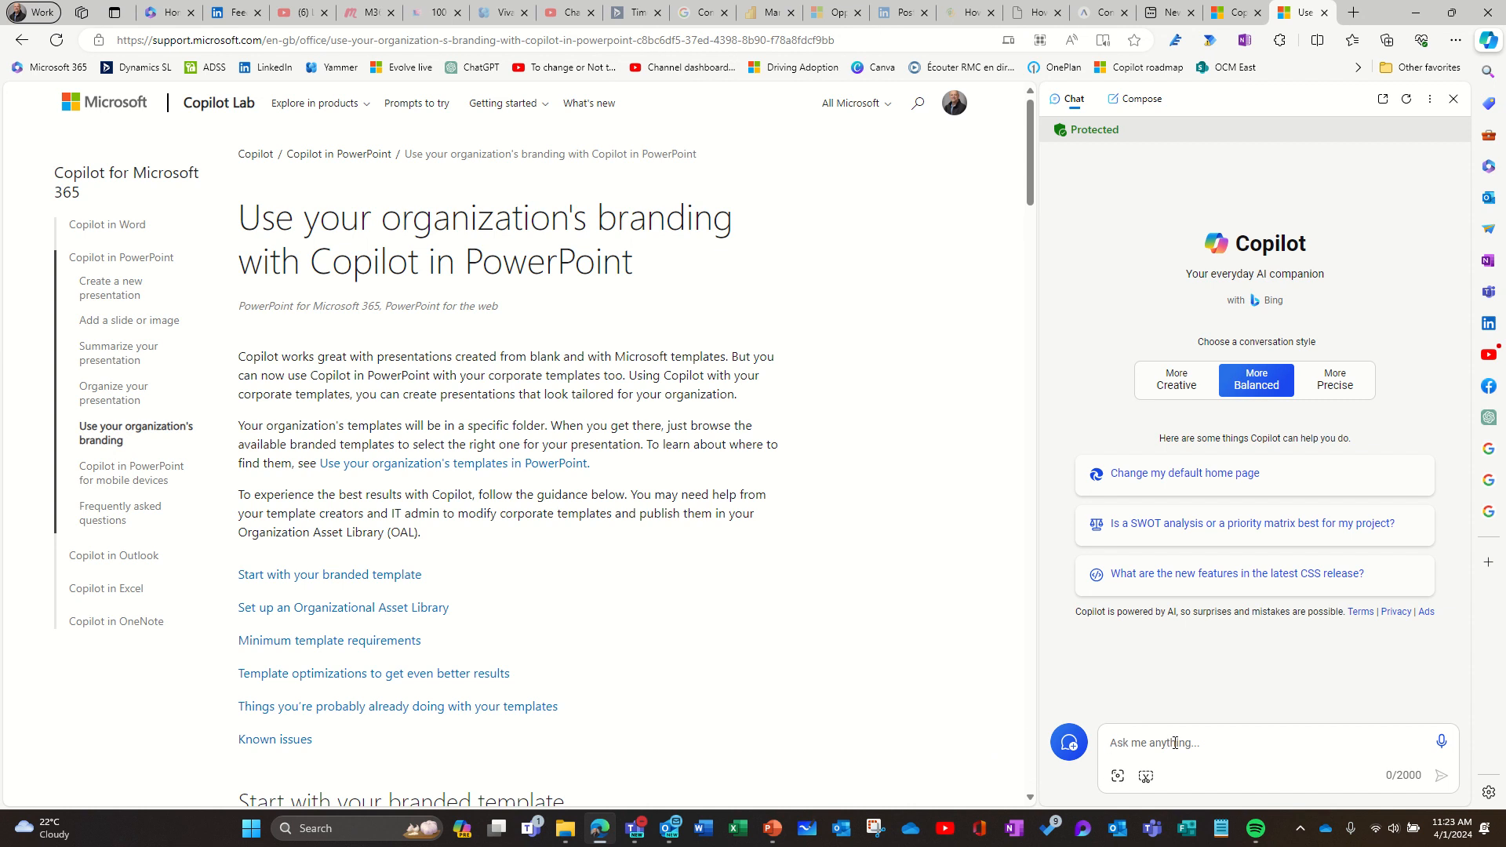
Send Copilot the chat request 'Organize my tabs' from the sidebar.
{"action": "type", "text": "Orgnize my"}
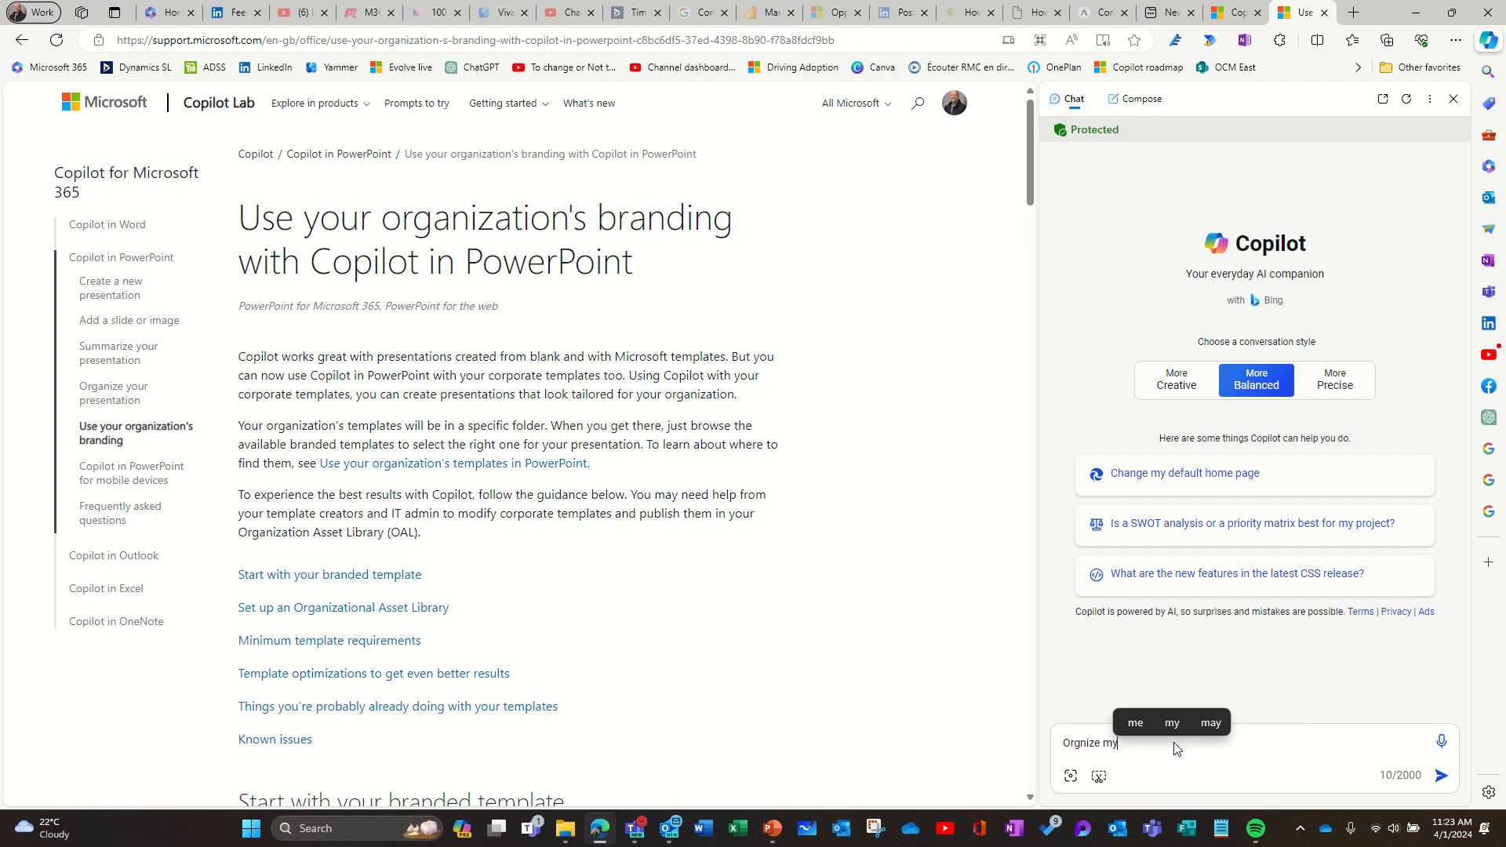
{"action": "left_click", "coordinate": [1439, 775]}
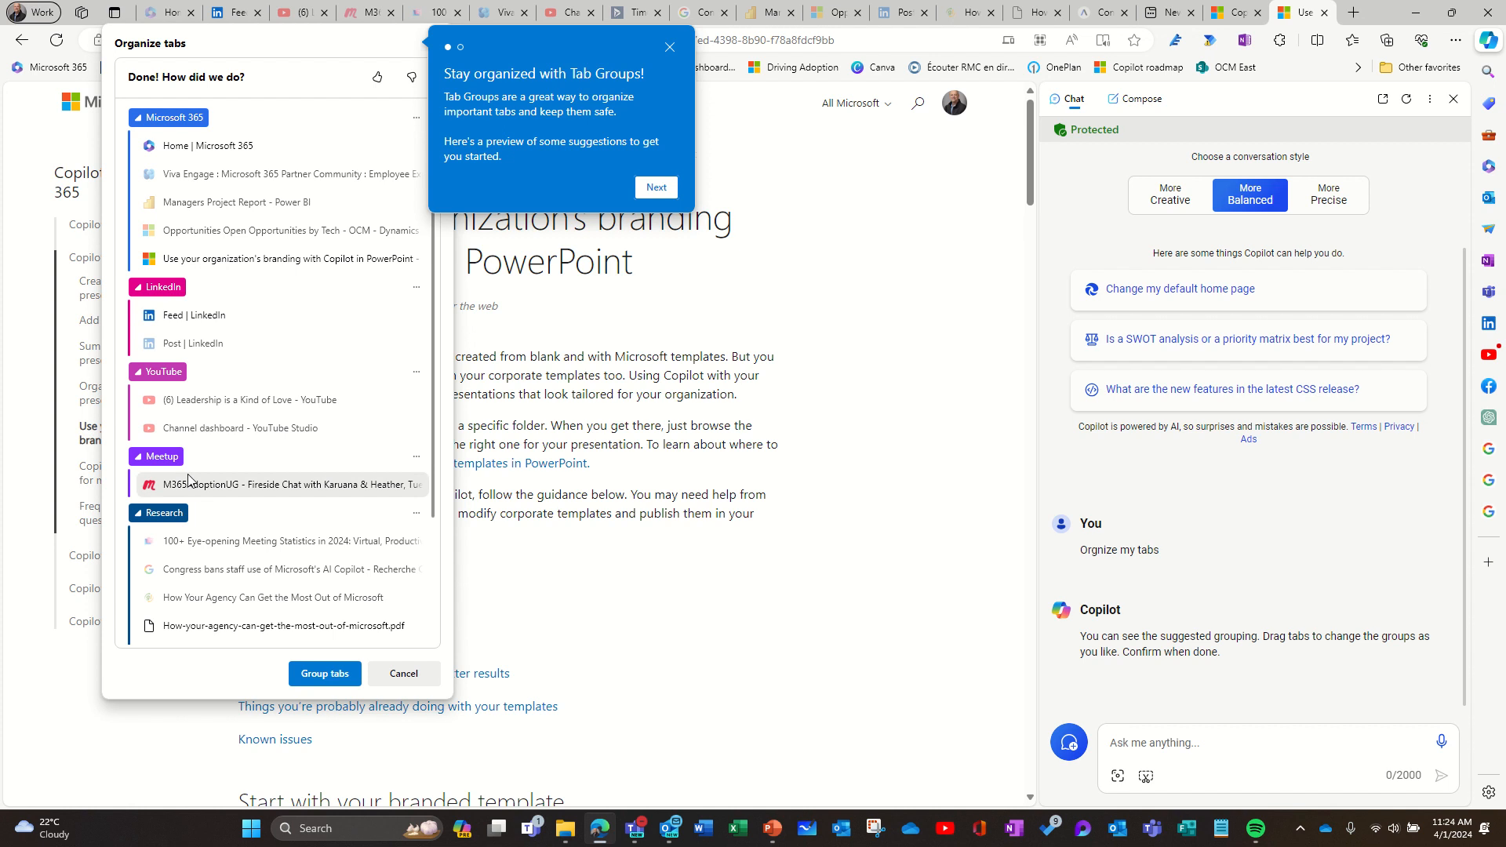
{"action": "scroll", "scroll_direction": "down", "scroll_amount": 3}
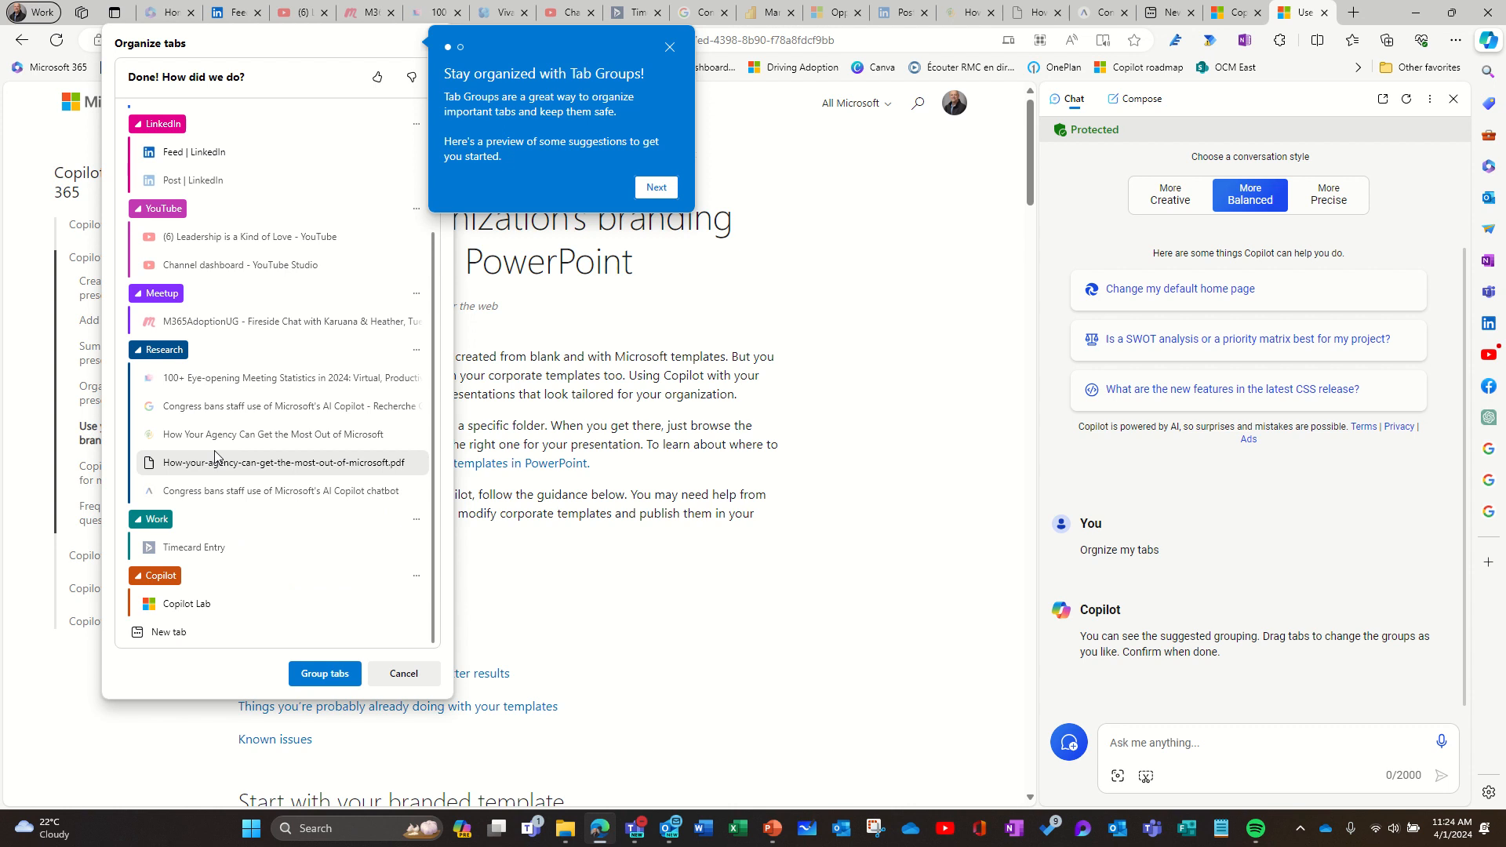
{"action": "mouse_move", "coordinate": [204, 495]}
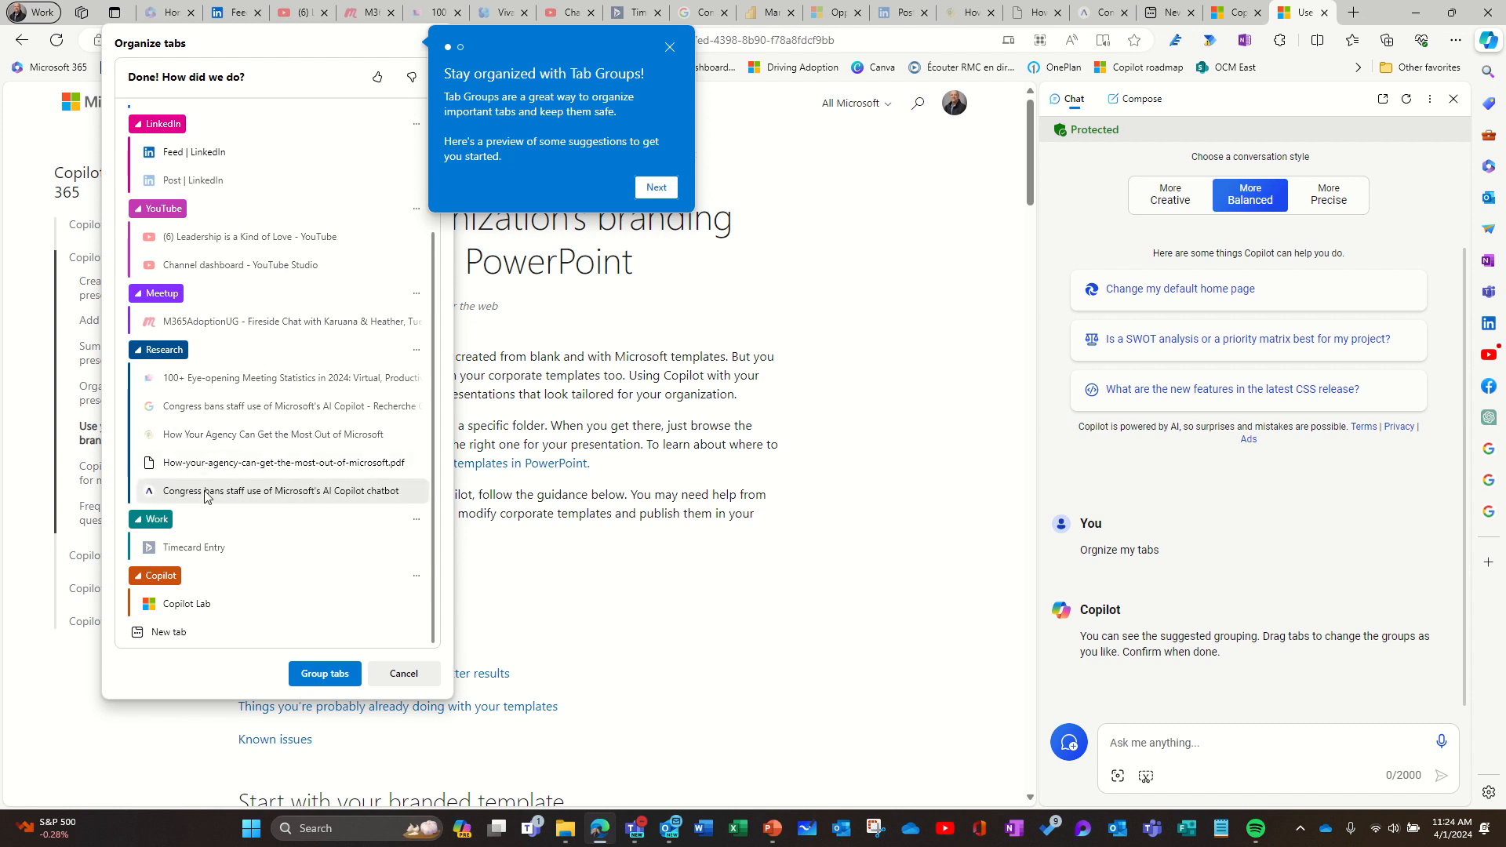
{"action": "mouse_move", "coordinate": [185, 603]}
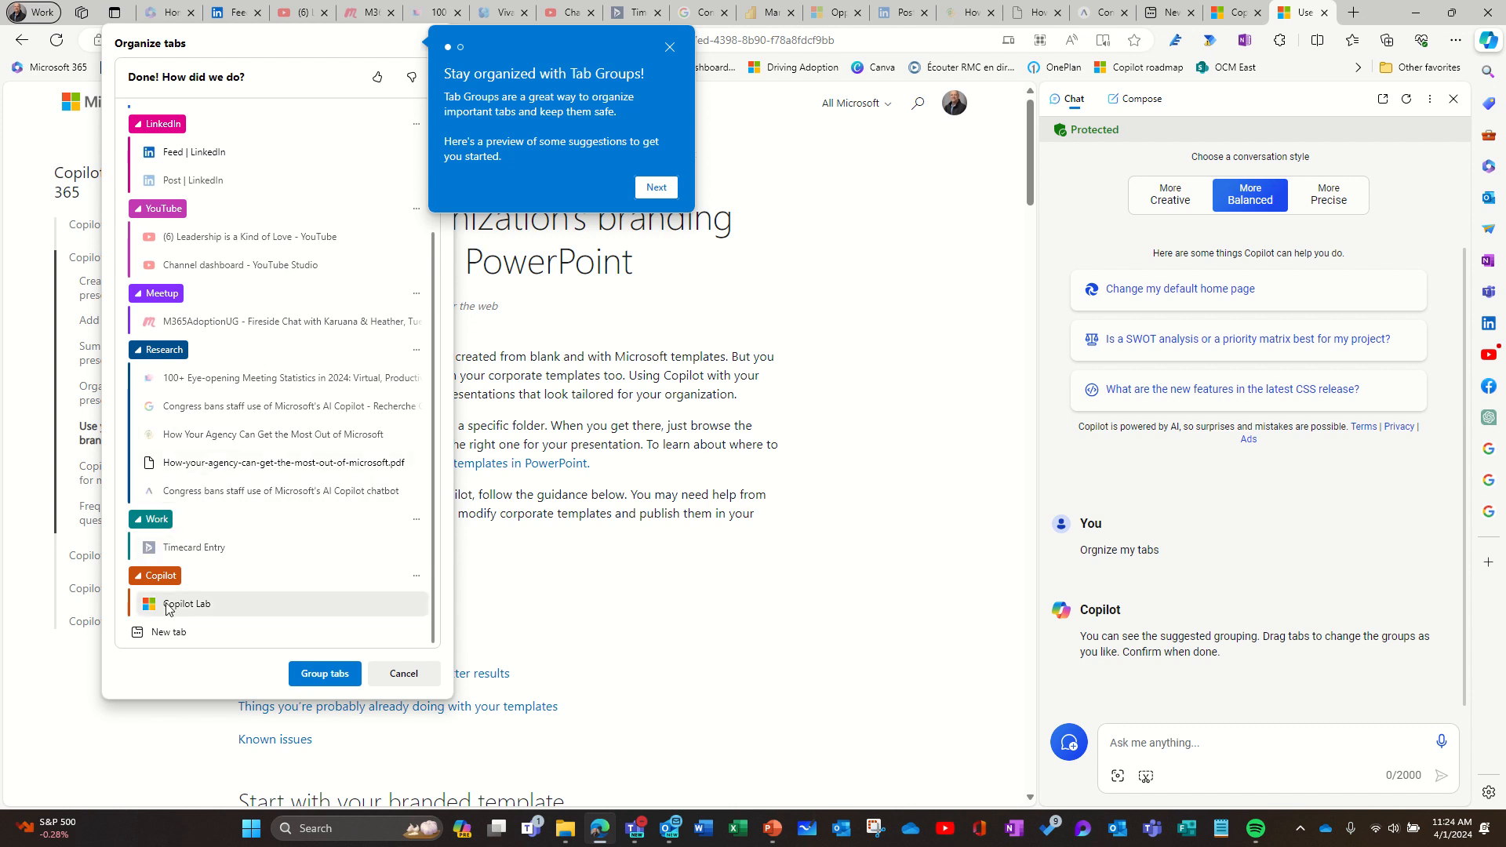
{"action": "mouse_move", "coordinate": [242, 696]}
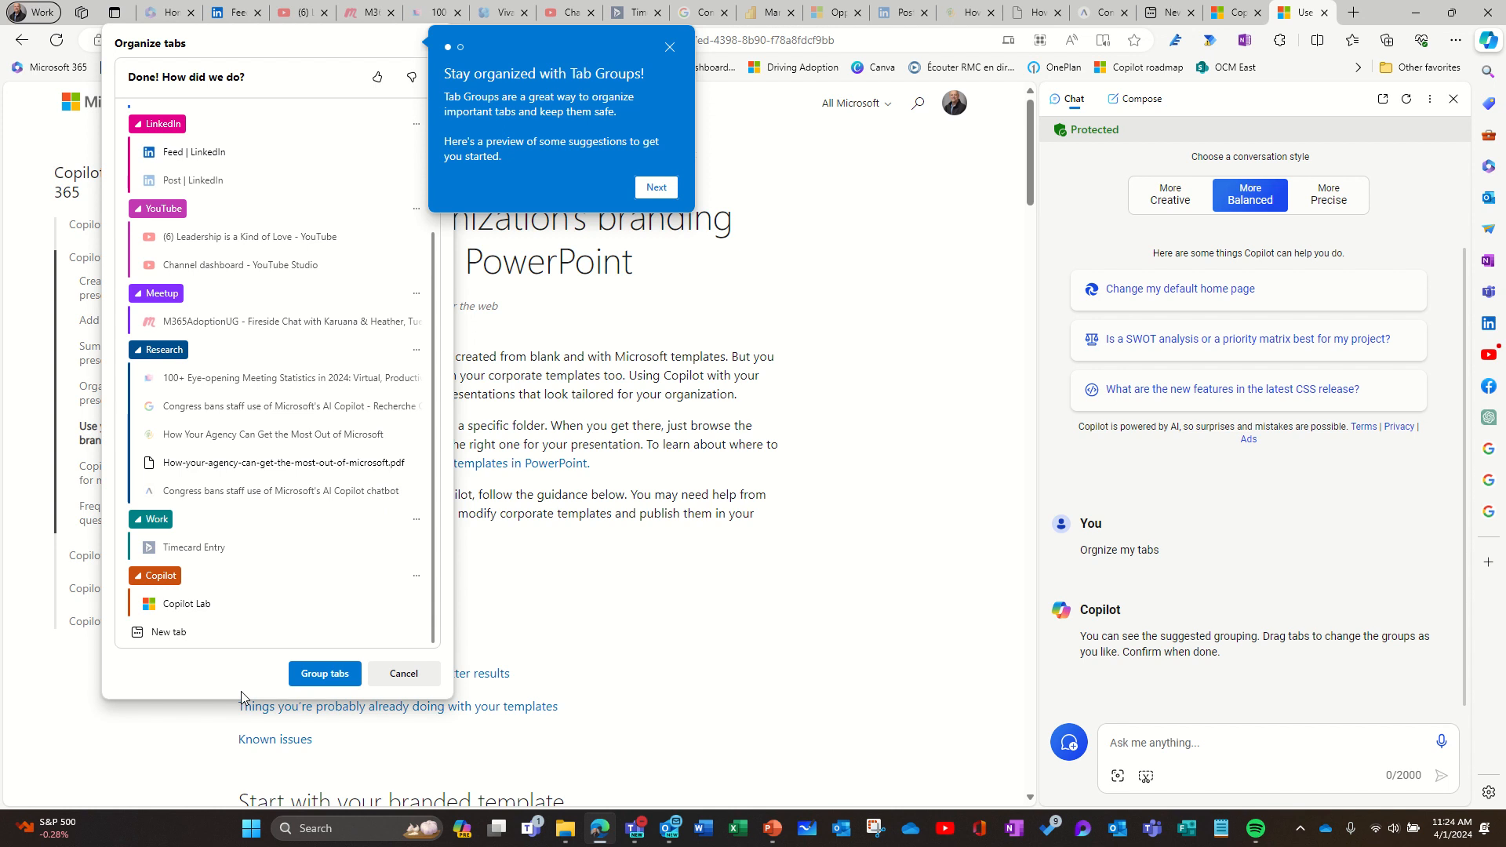
{"action": "mouse_move", "coordinate": [303, 695]}
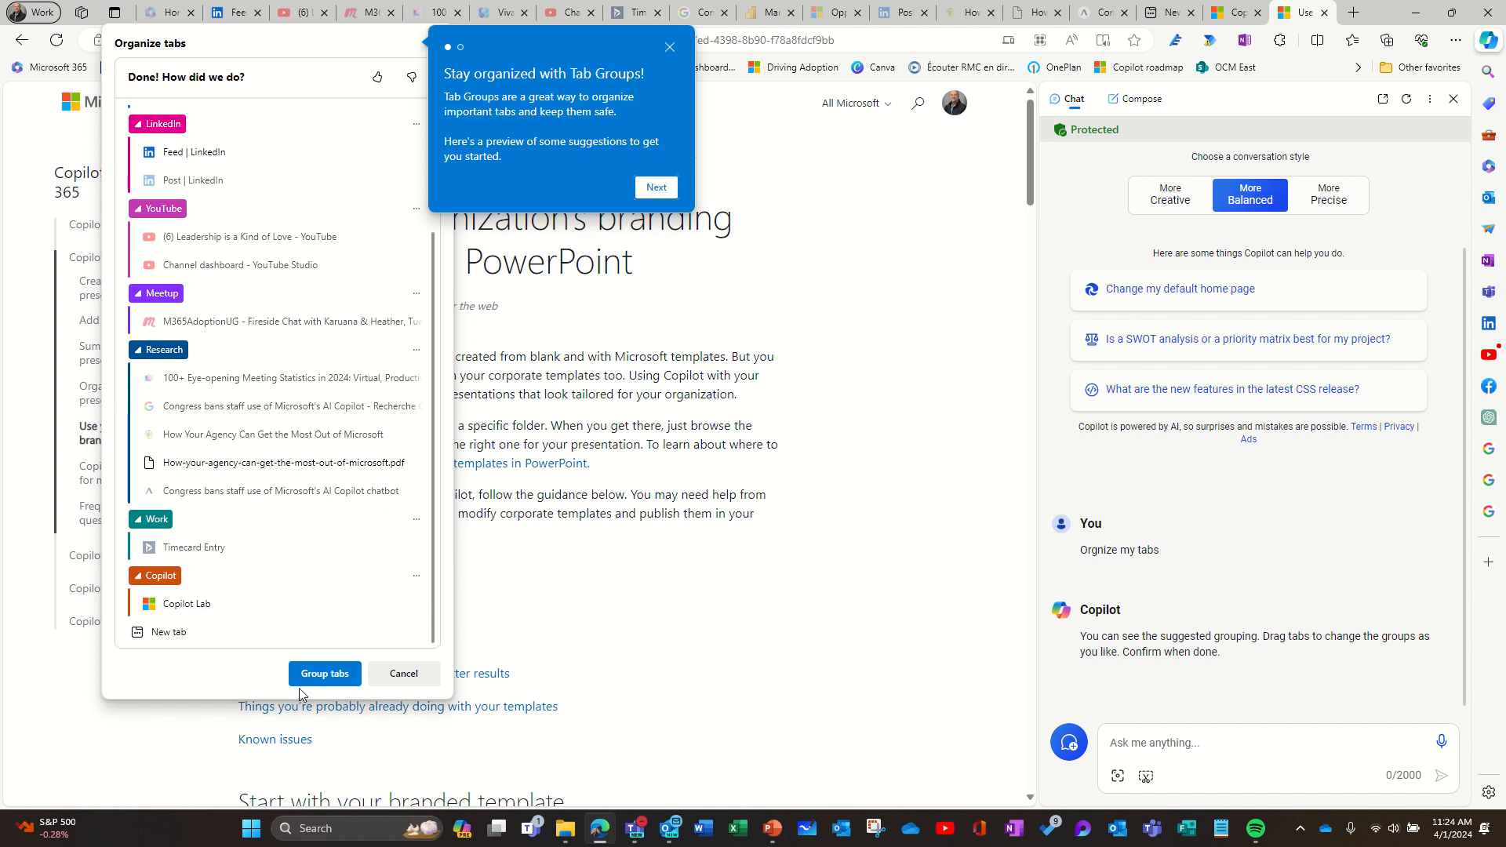